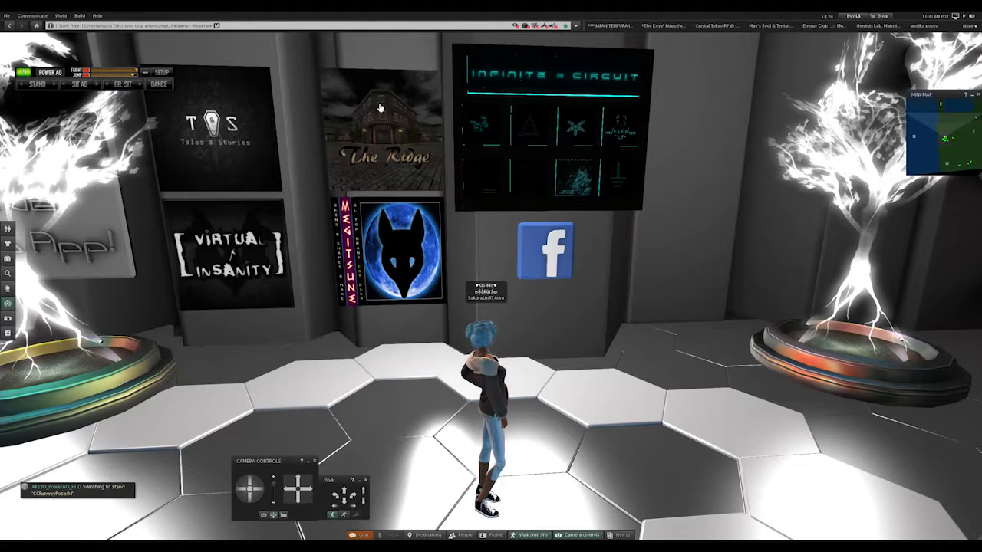
{"action": "mouse_move", "coordinate": [213, 156]}
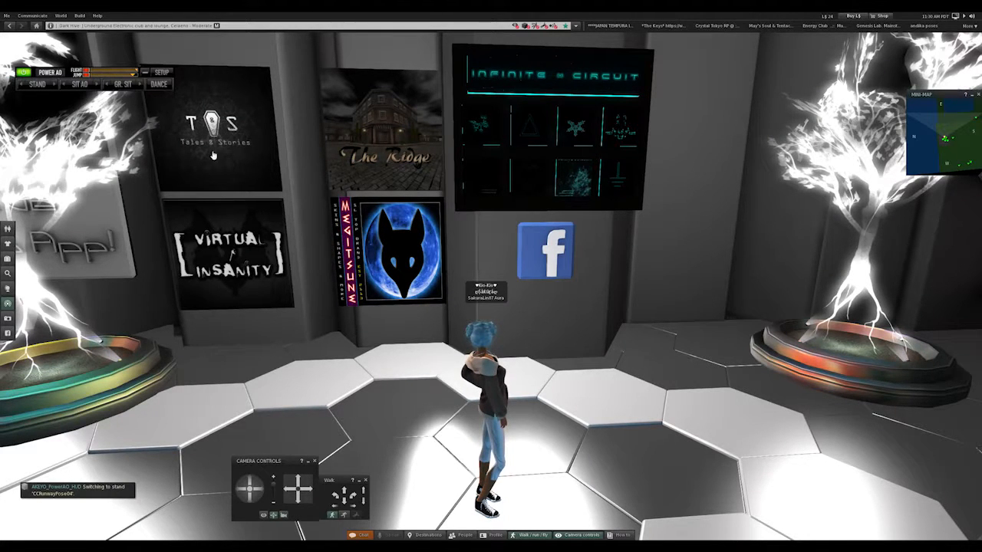